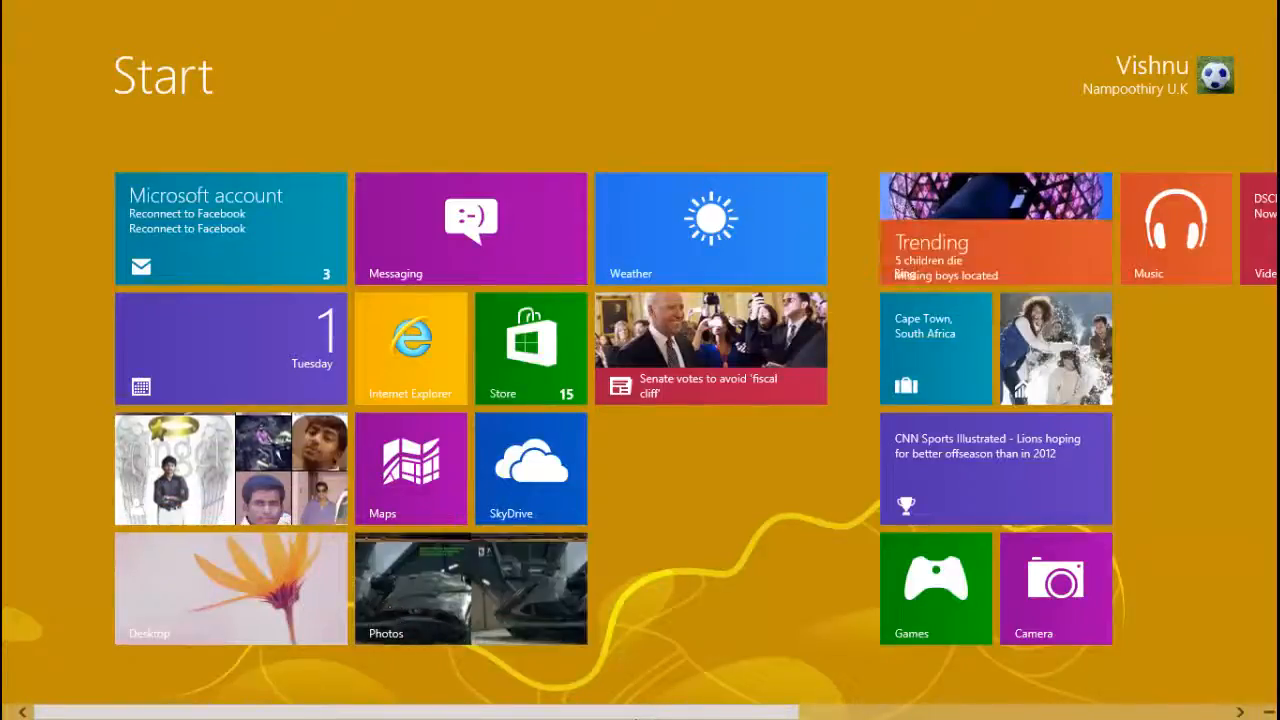
- Scroll right through the Start screen tiles and back to the left
scroll("right", 3)
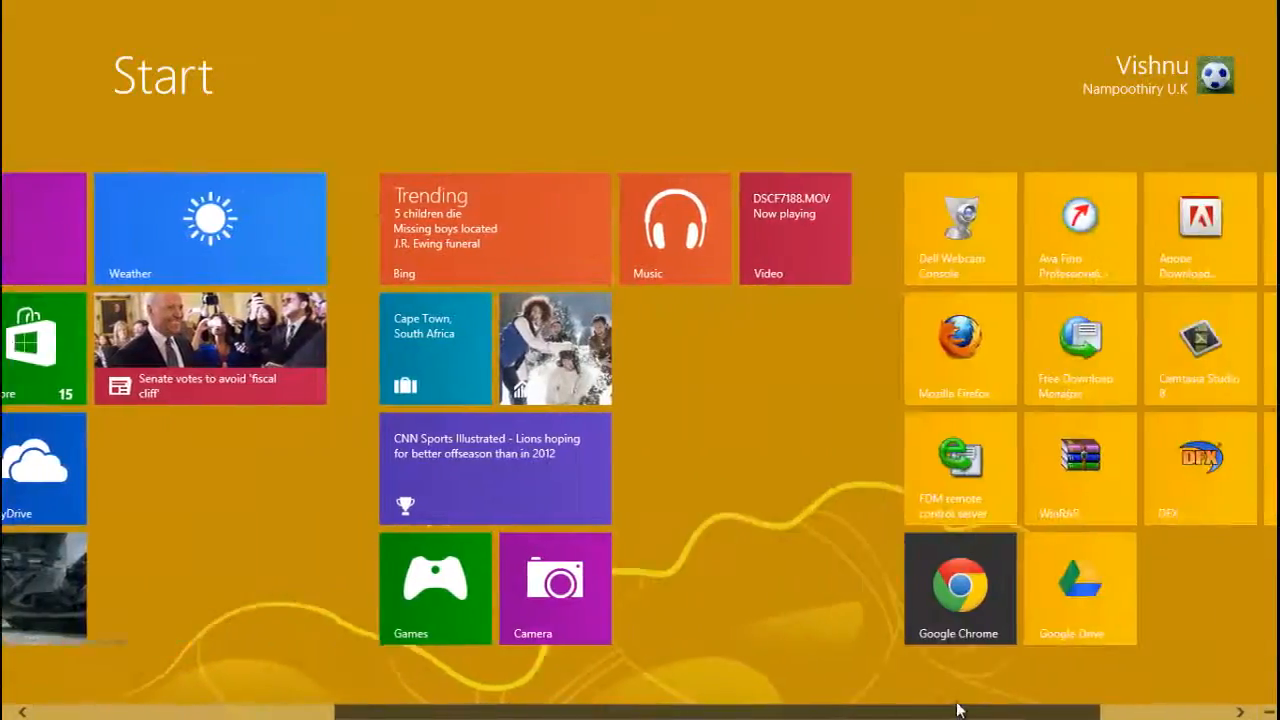
scroll("left", 3)
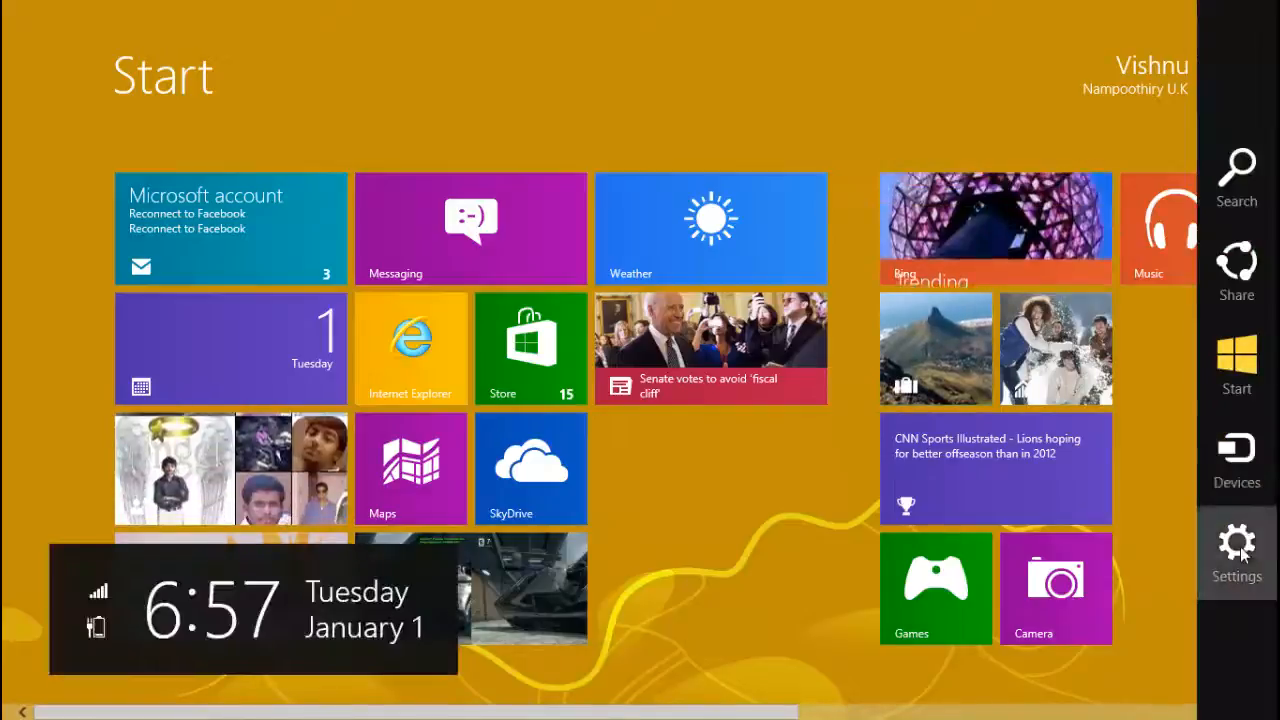
- Open PC settings from the Settings charm and view the Users, Notifications and Search pages
left_click(1236, 550)
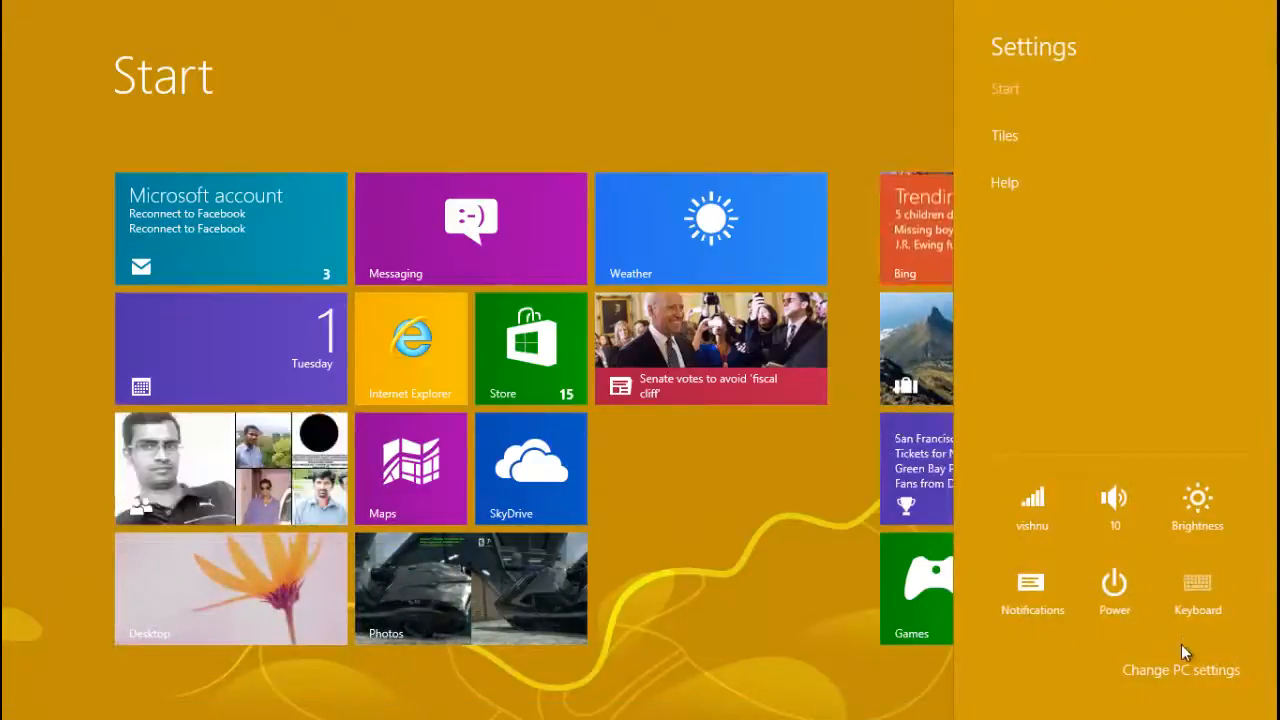
left_click(1181, 670)
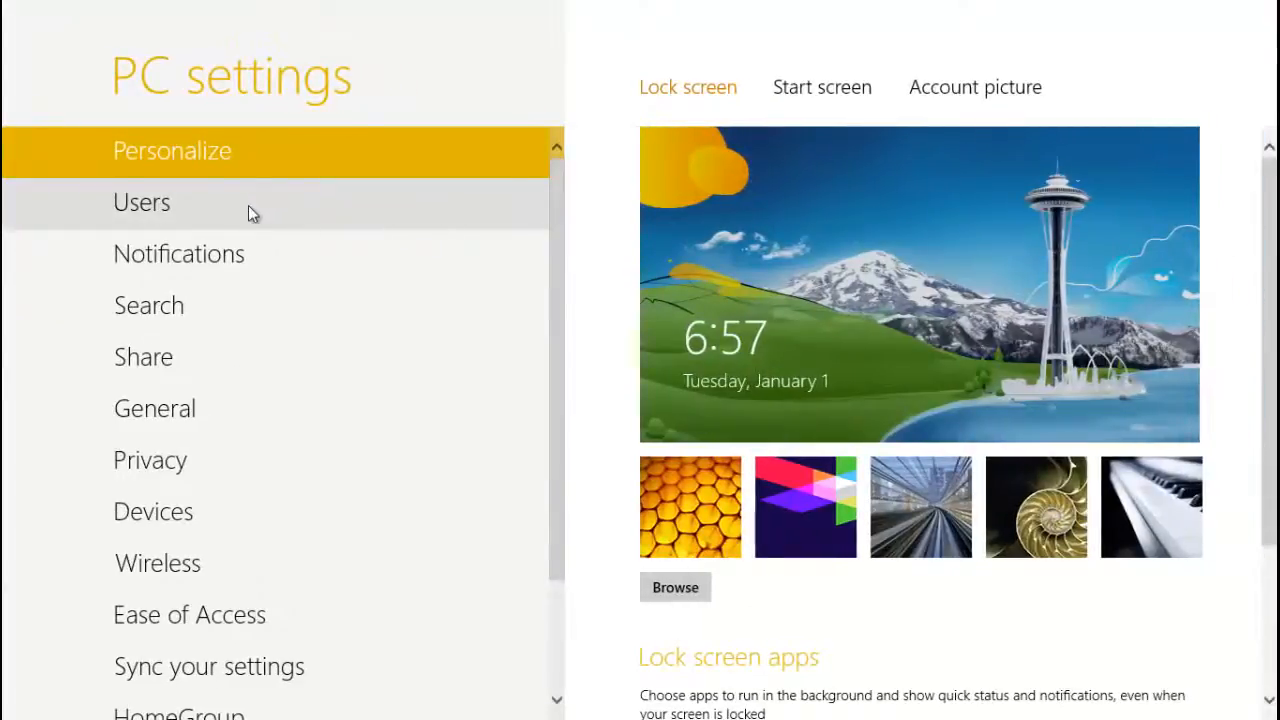
left_click(141, 202)
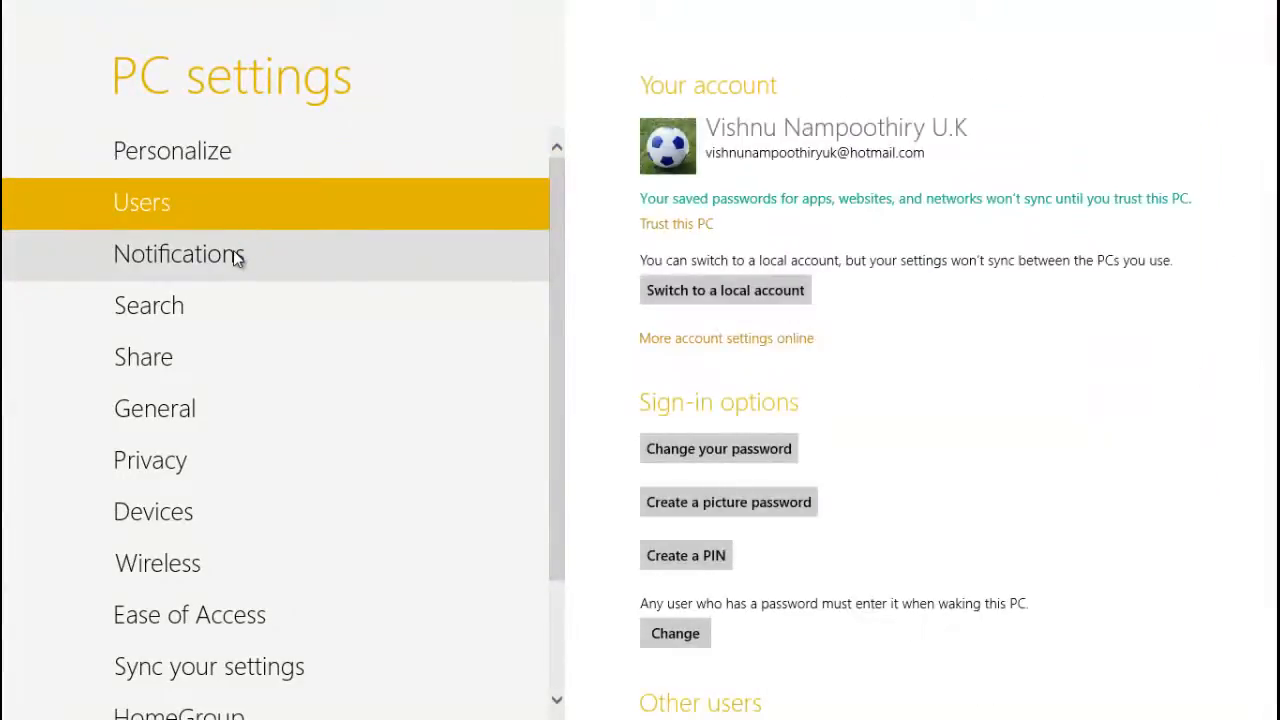
left_click(148, 305)
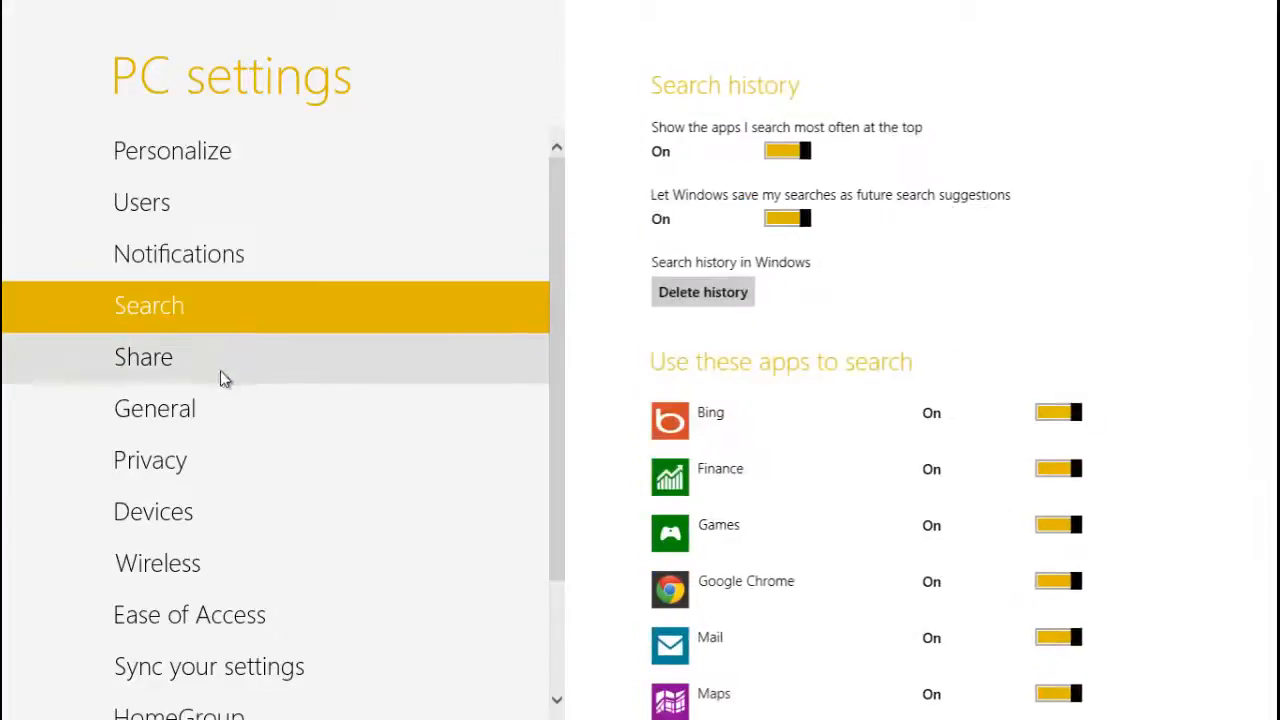
left_click(208, 666)
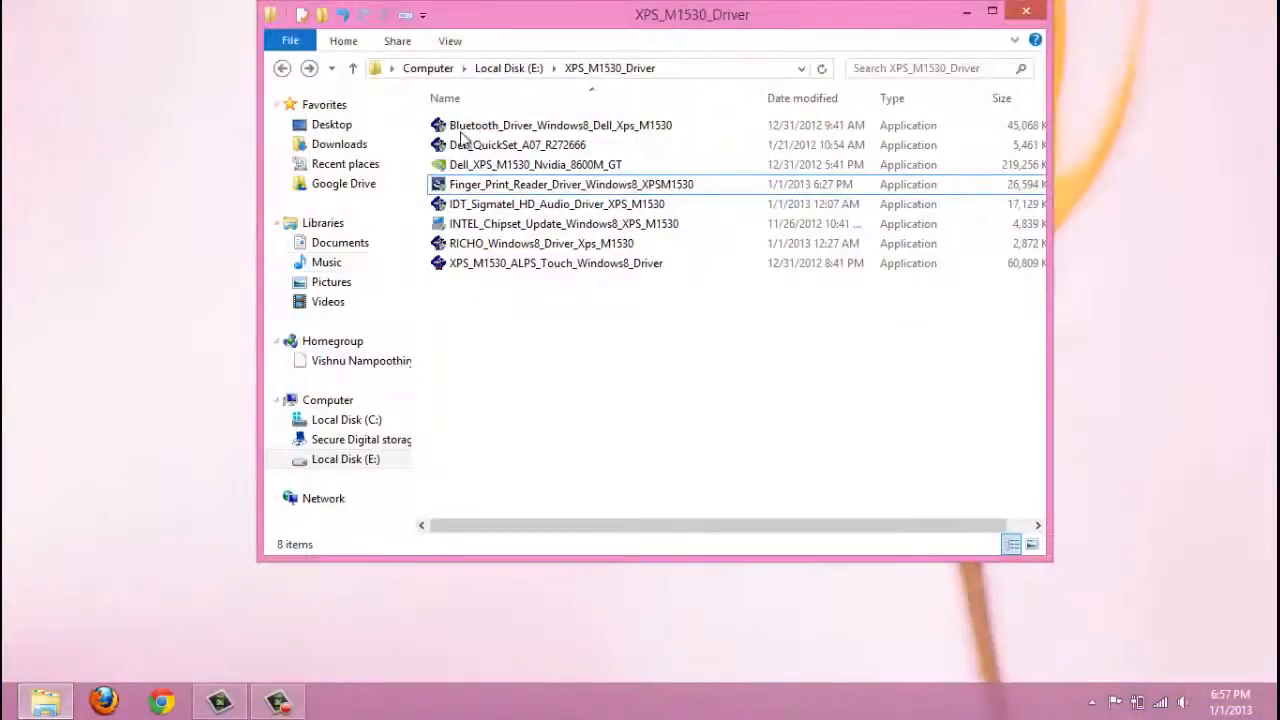
- Close the XPS_M1530_Driver folder and open Computer properties showing the 5.0 performance score
left_click_drag(692, 14, 721, 129)
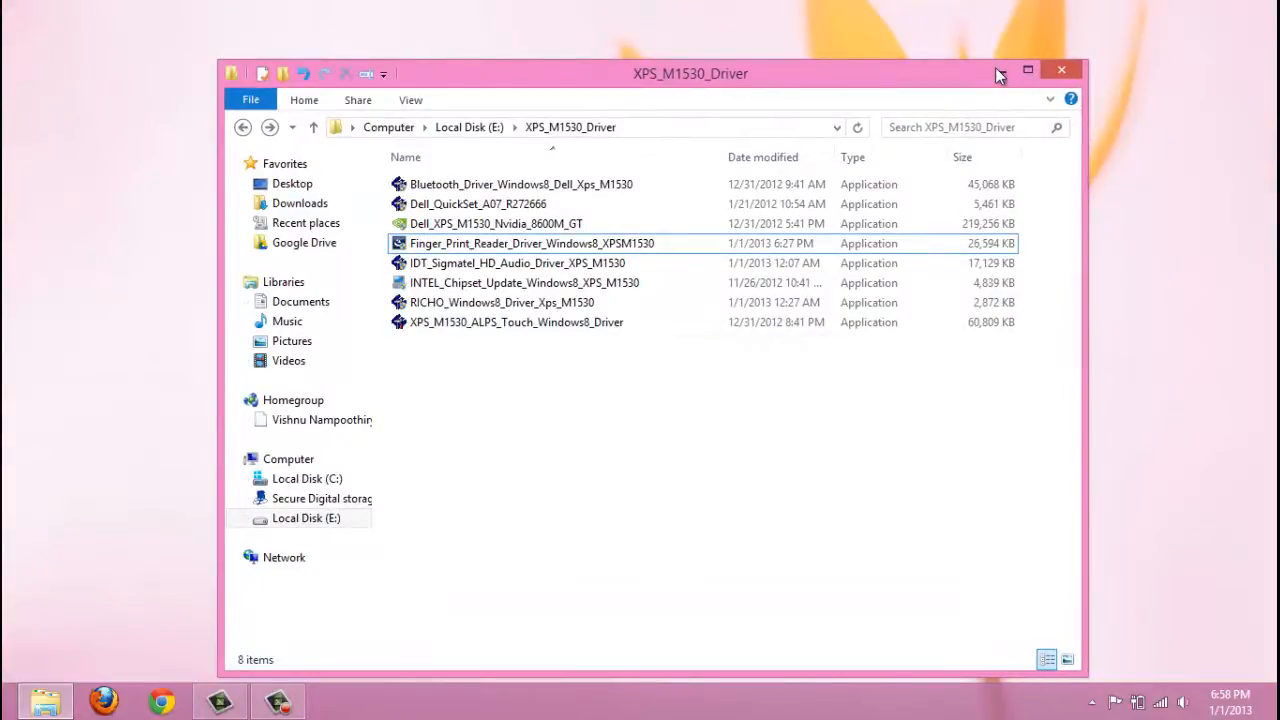
left_click(1027, 70)
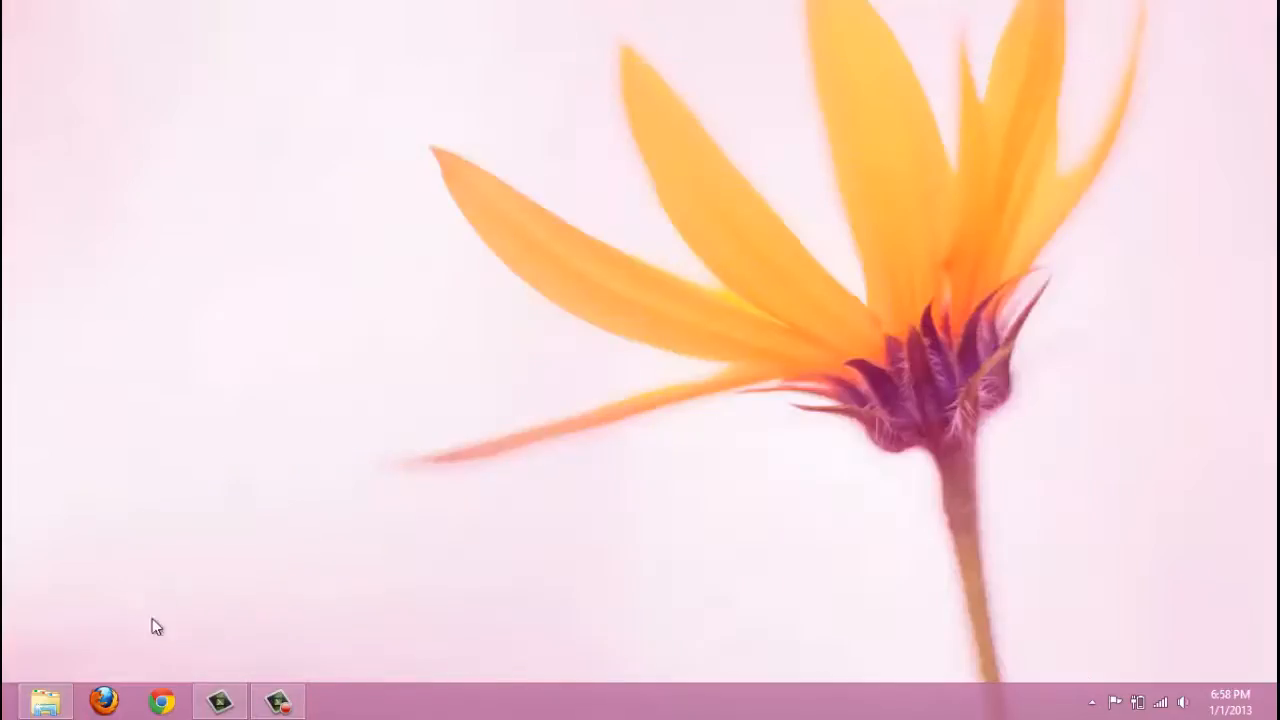
left_click(46, 700)
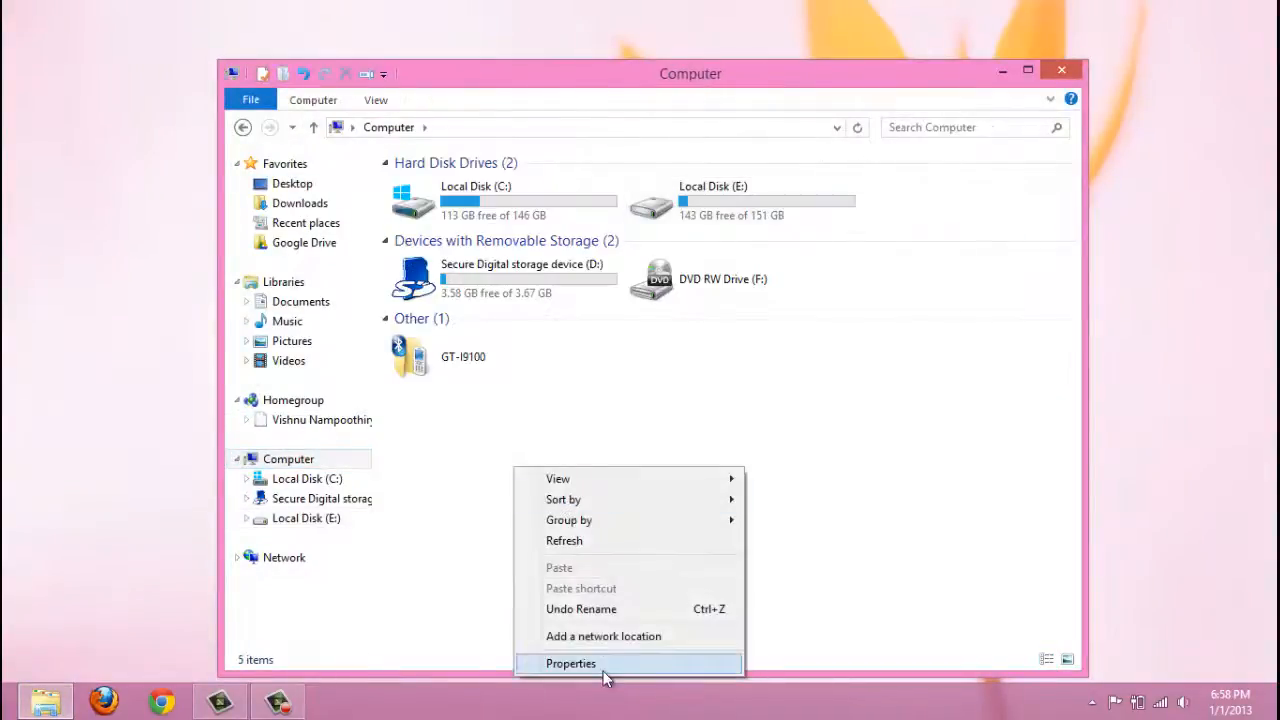
left_click(570, 663)
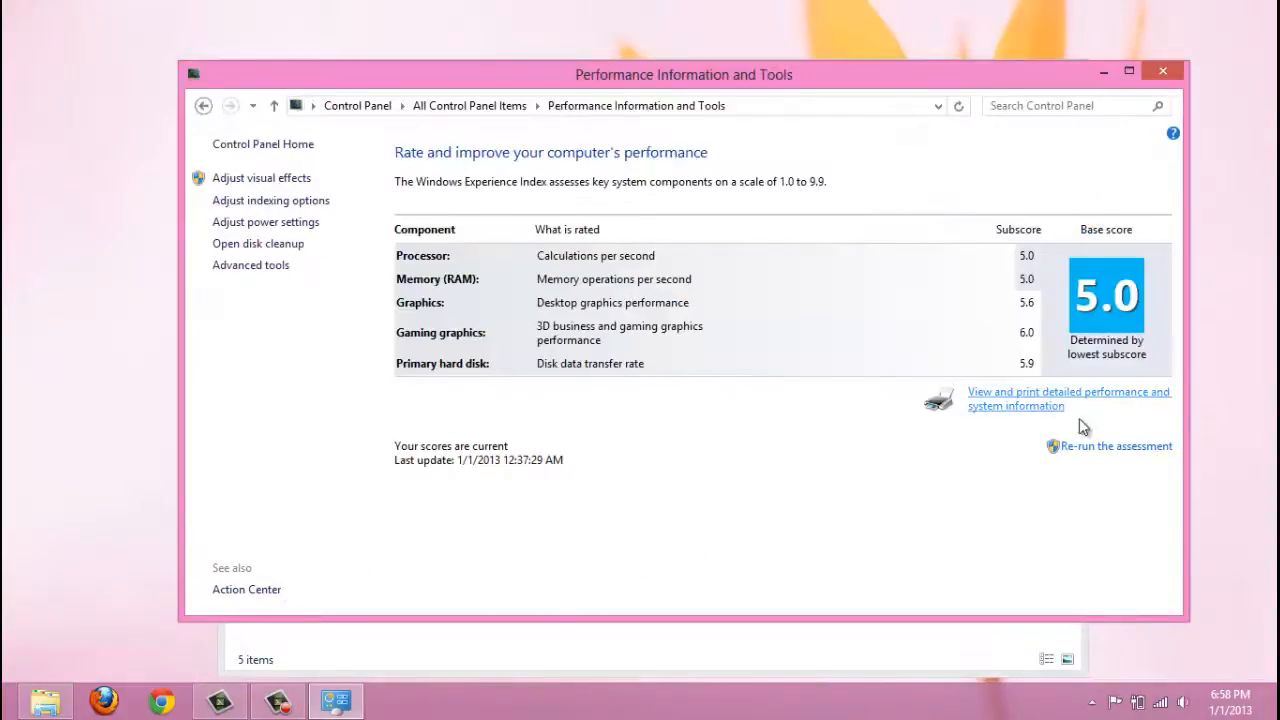
- Open the detailed performance and system information report and scroll through it
left_click(1068, 398)
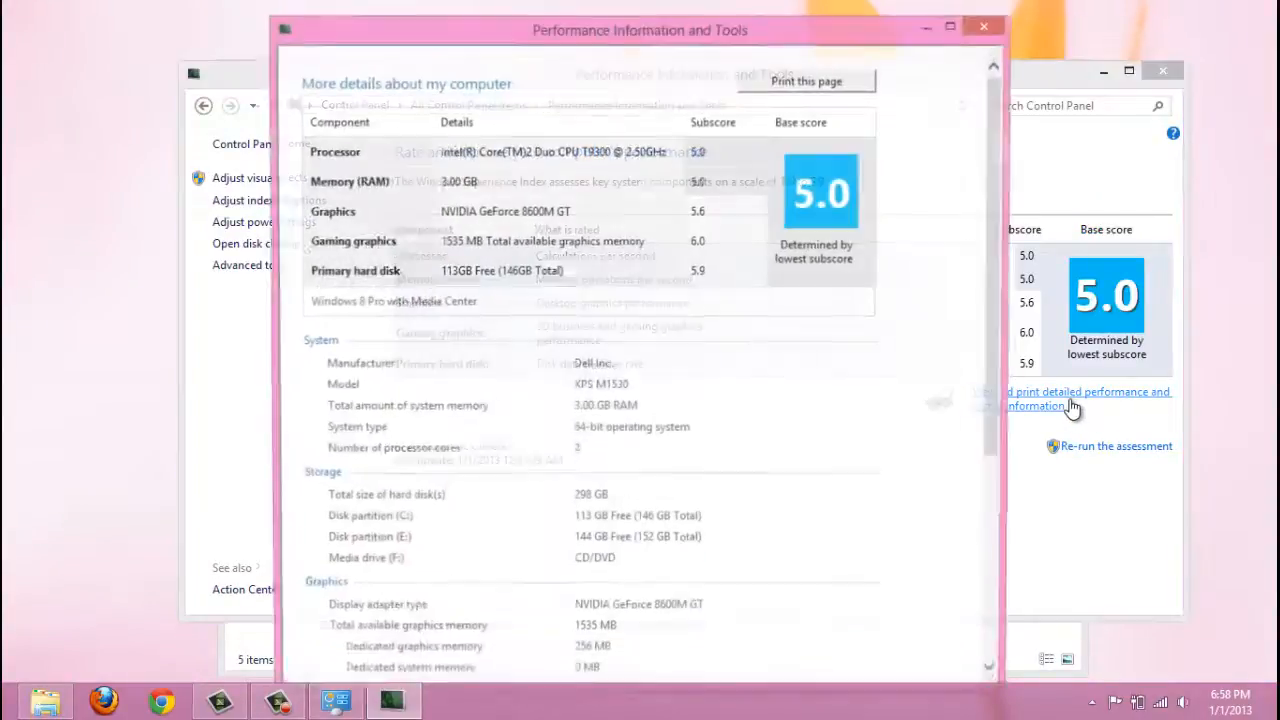
scroll("up", 3)
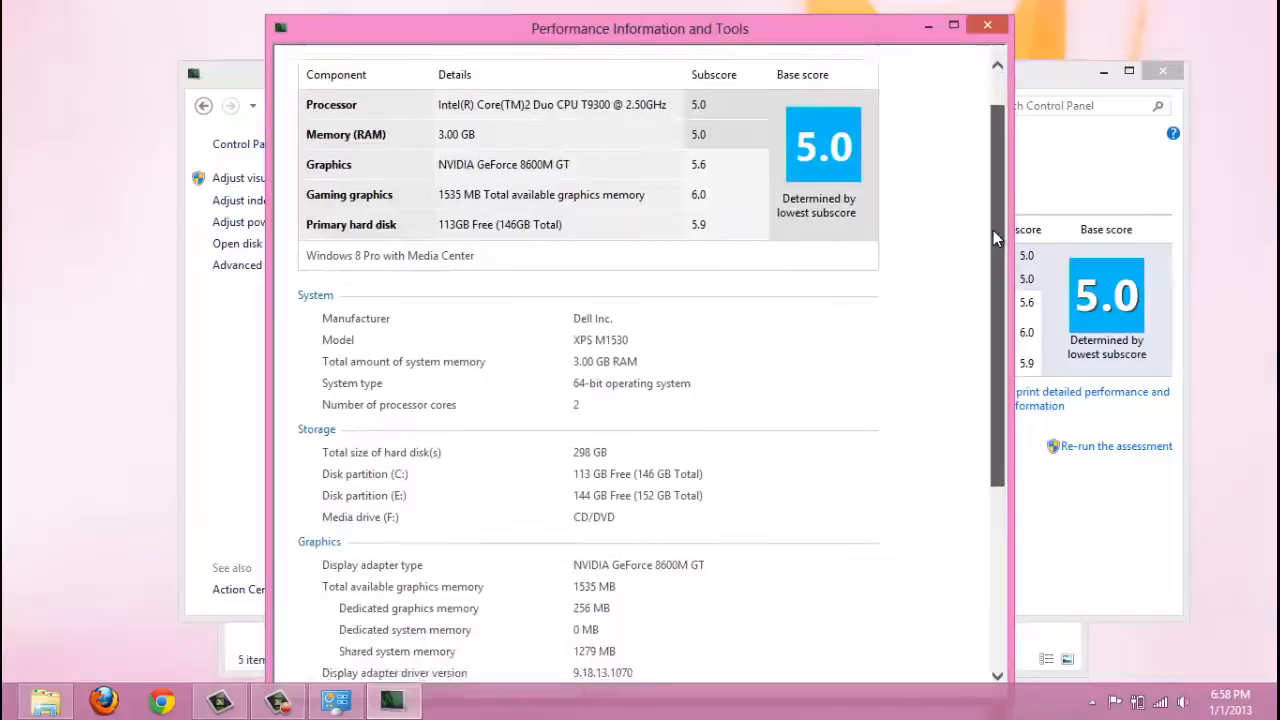
scroll("down", 3)
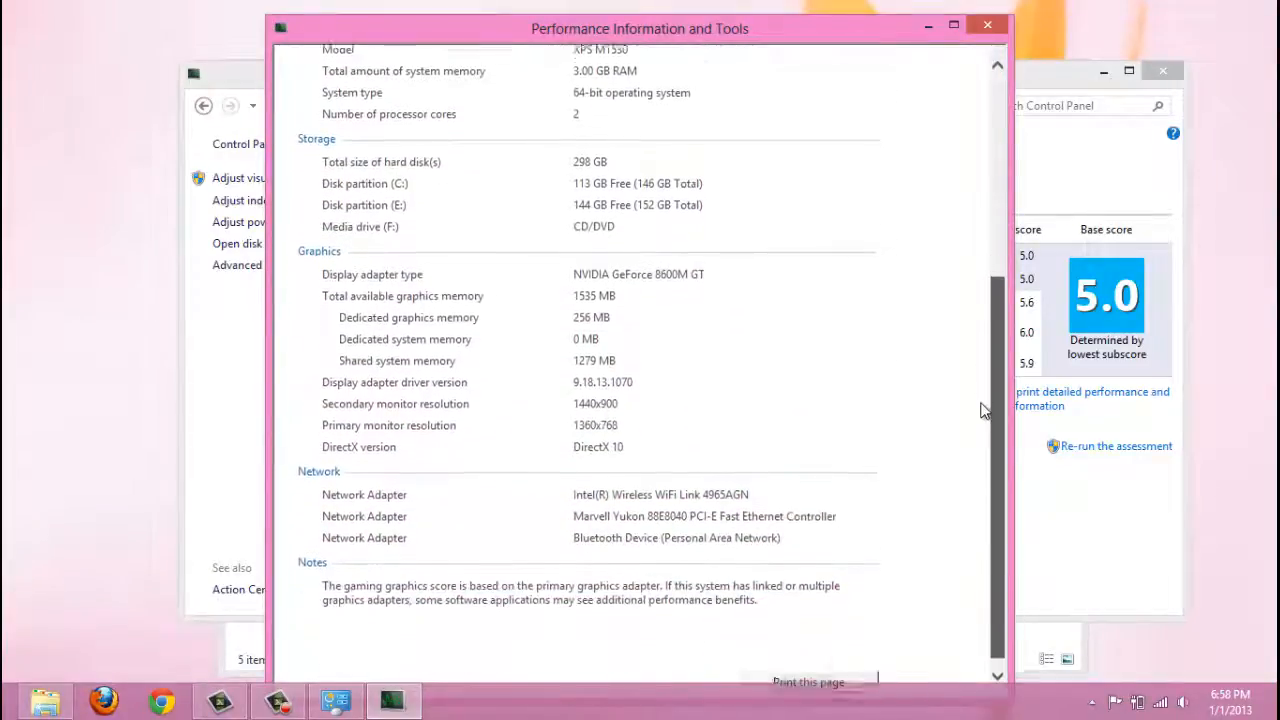
scroll("up", 3)
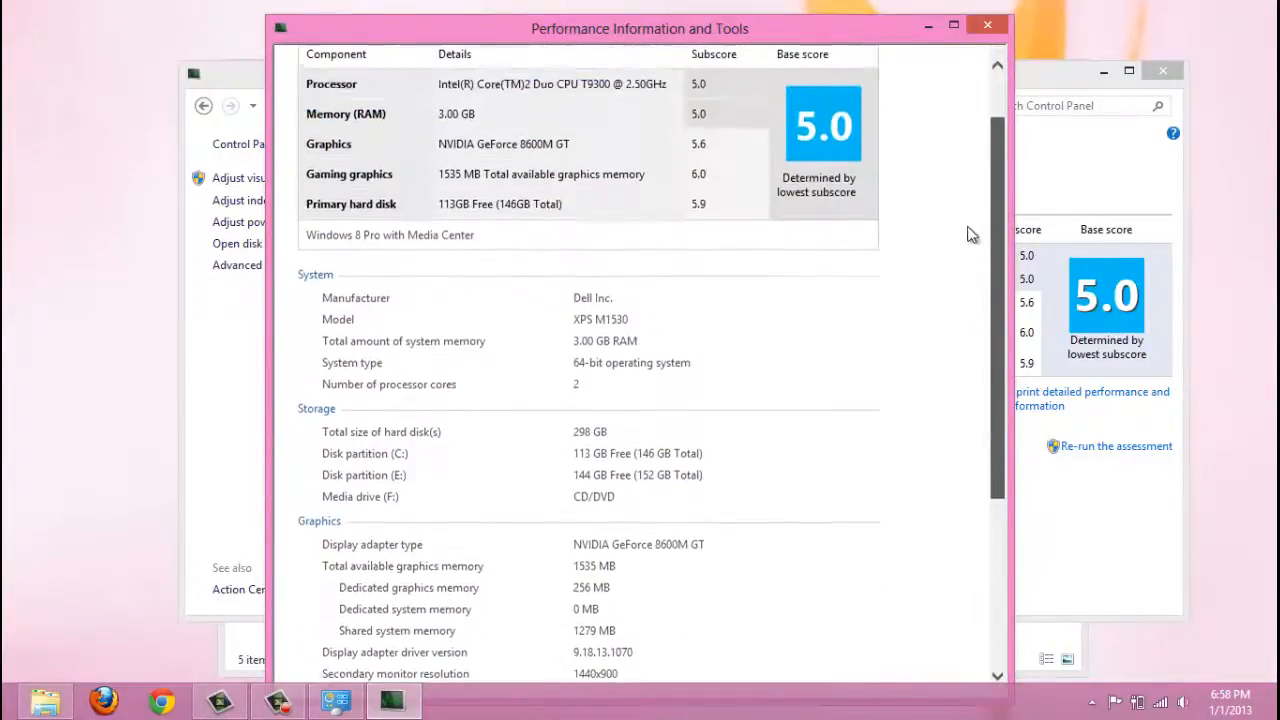
scroll("up", 3)
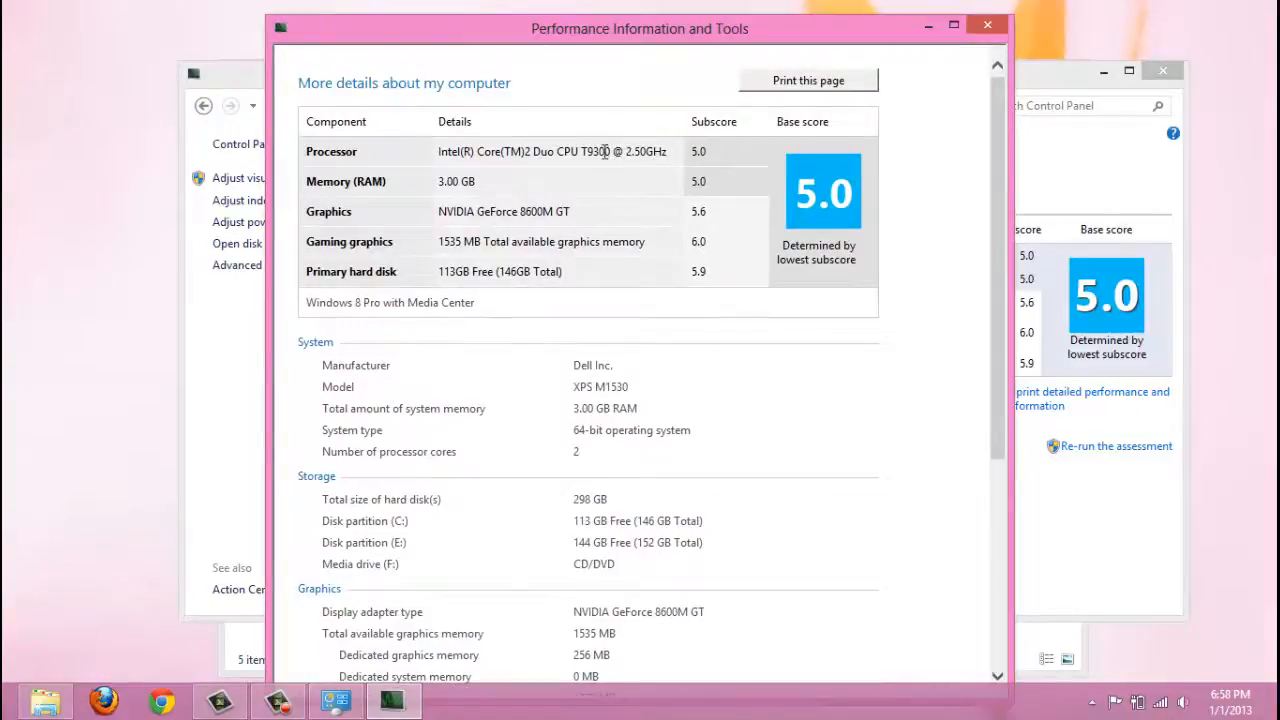
- Close the report, go back to System, and launch Device Manager
double_click(503, 211)
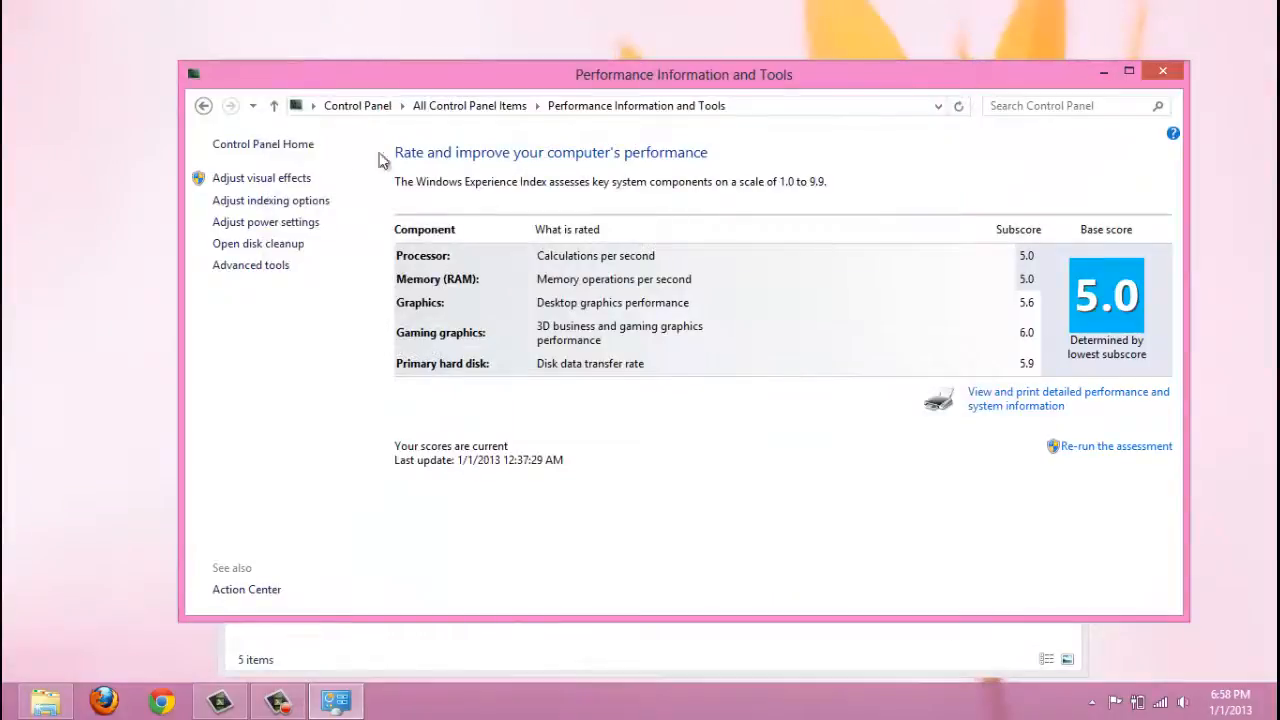
left_click(204, 105)
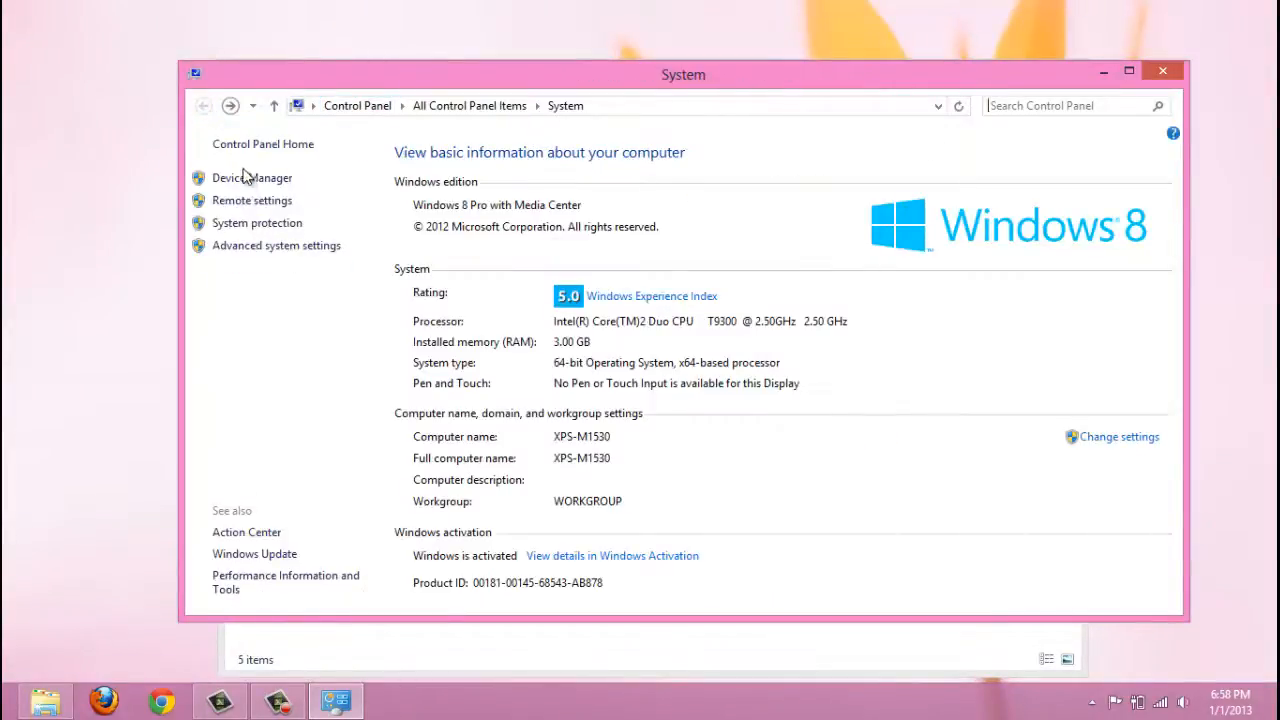
left_click(251, 177)
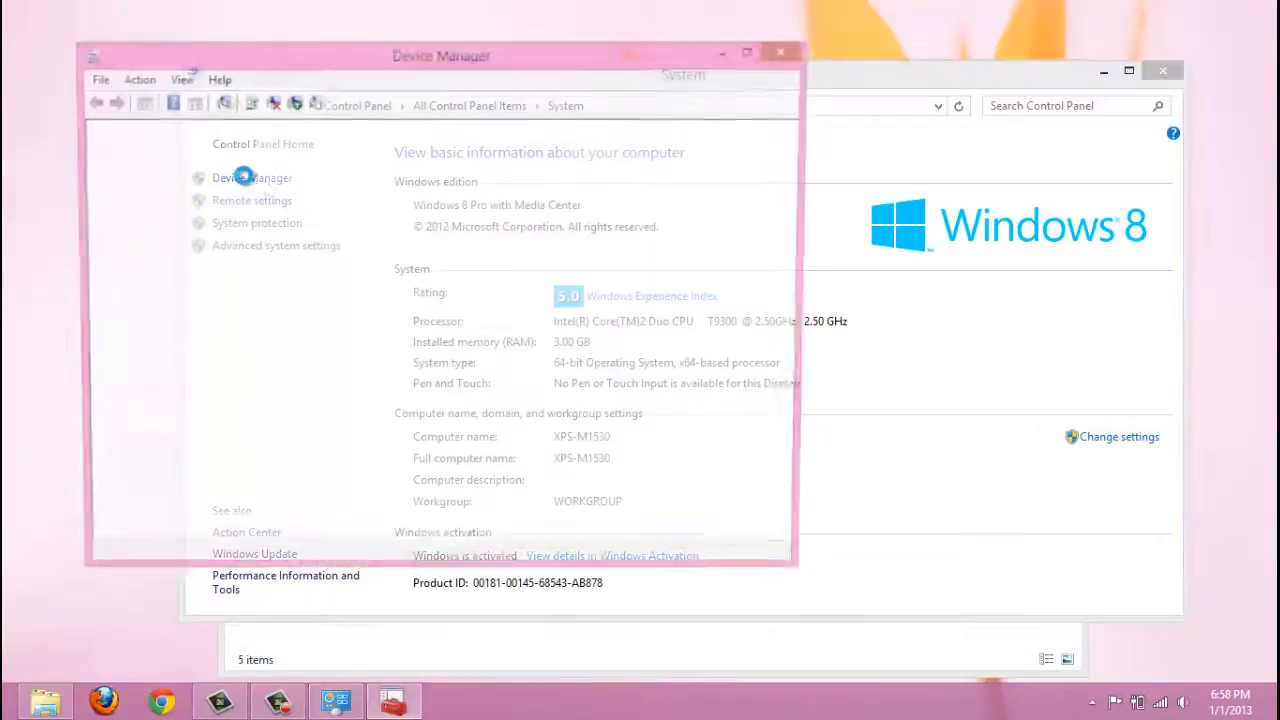
- Expand the Audio, Biometric, Bluetooth and Display adapters categories in Device Manager
left_click(251, 177)
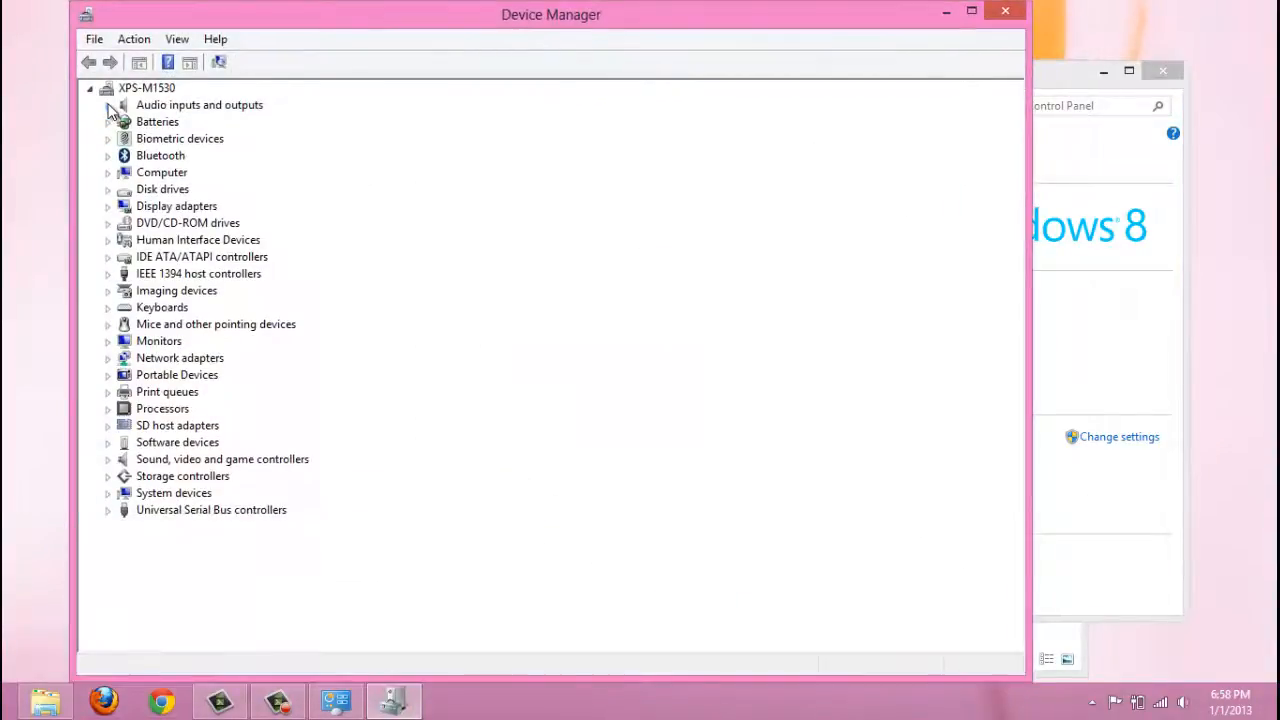
left_click(109, 104)
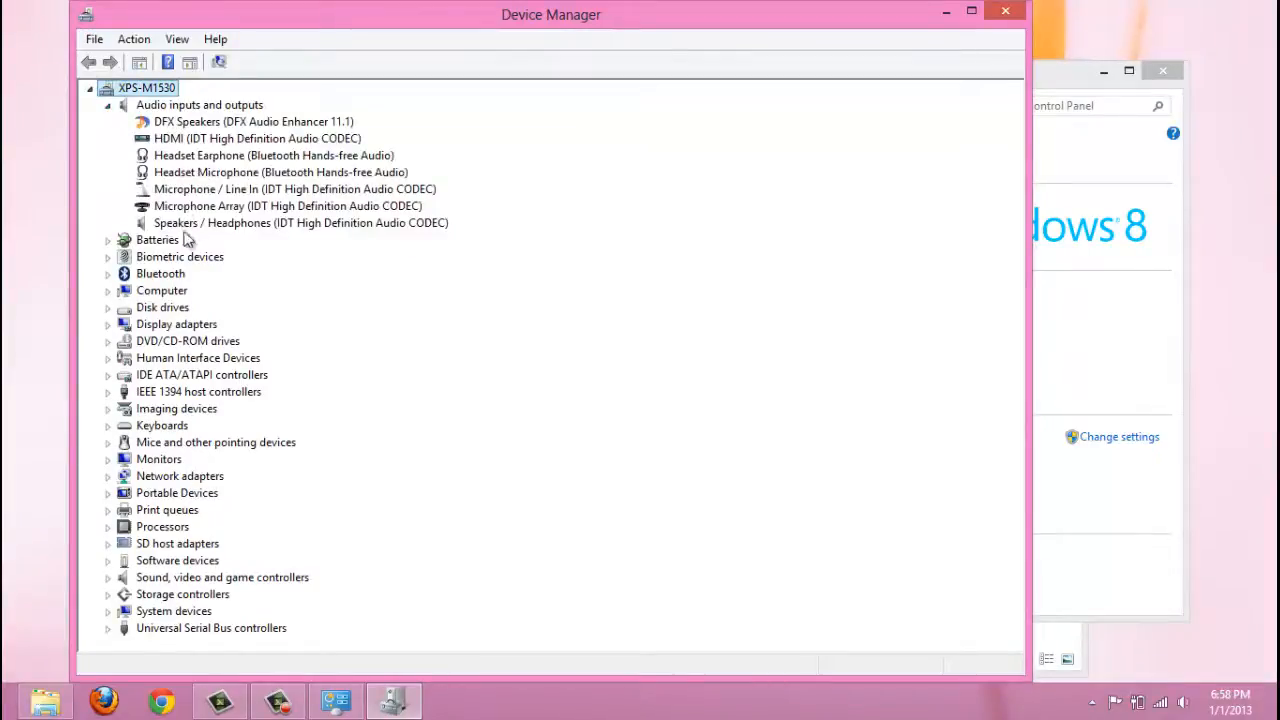
left_click(108, 256)
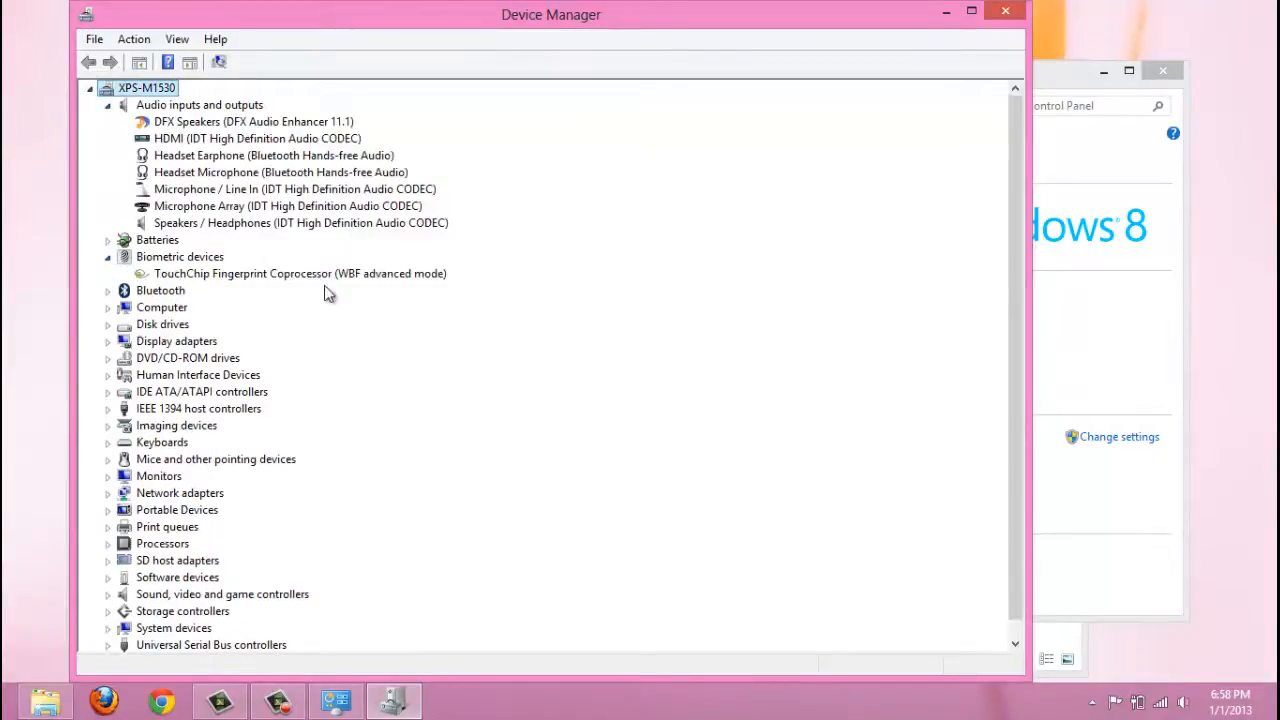
left_click(108, 290)
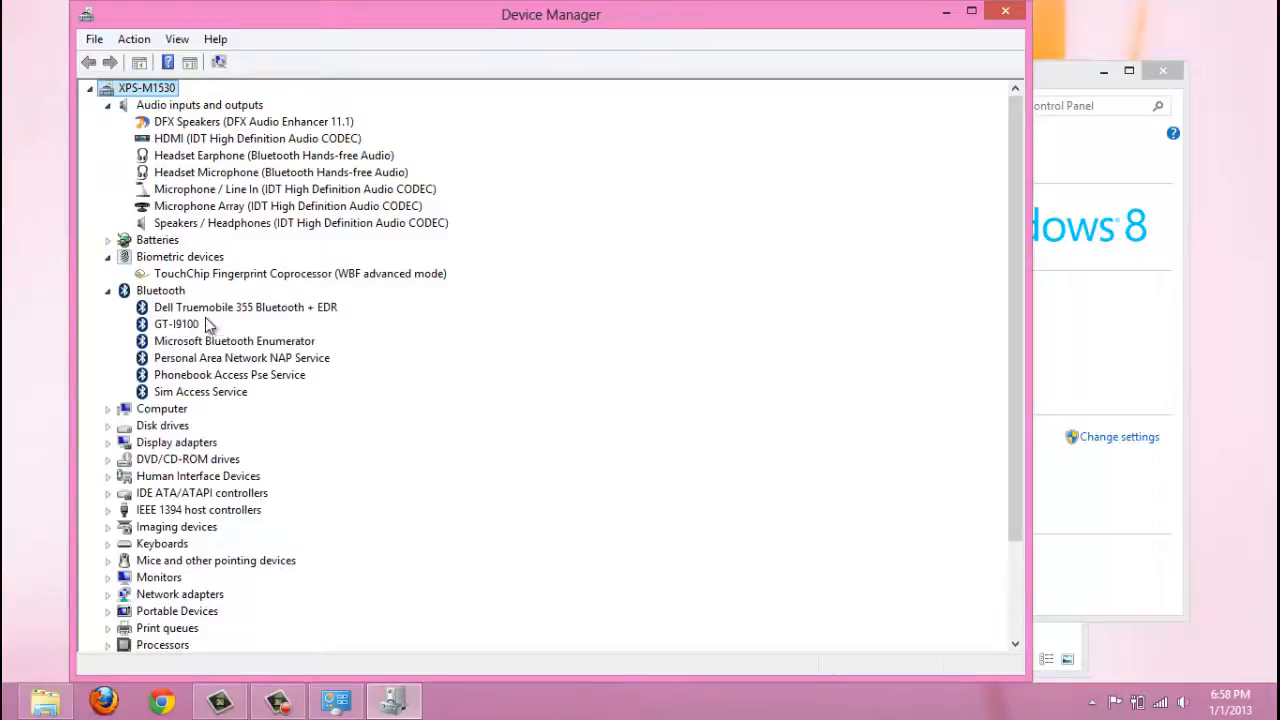
mouse_move(113, 455)
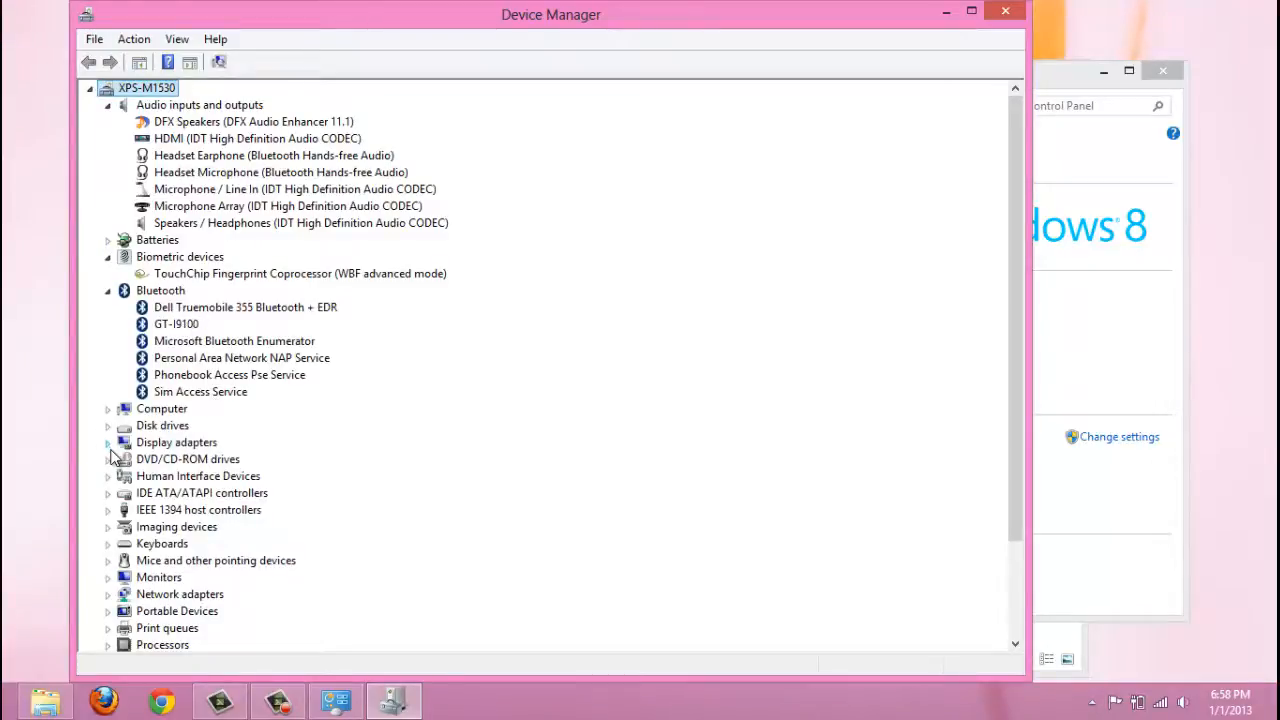
left_click(107, 442)
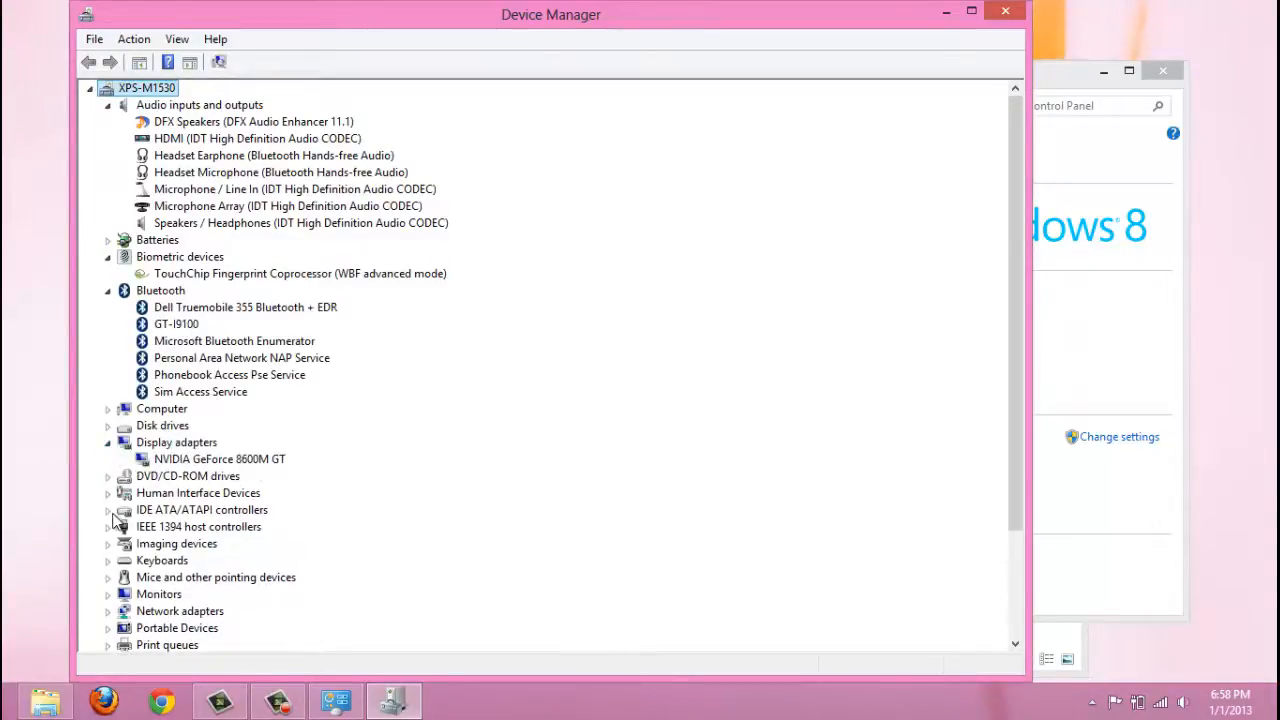
- Expand Imaging, Mice, SD host adapters and Sound categories, inspecting the Dell Touchpad
left_click(108, 543)
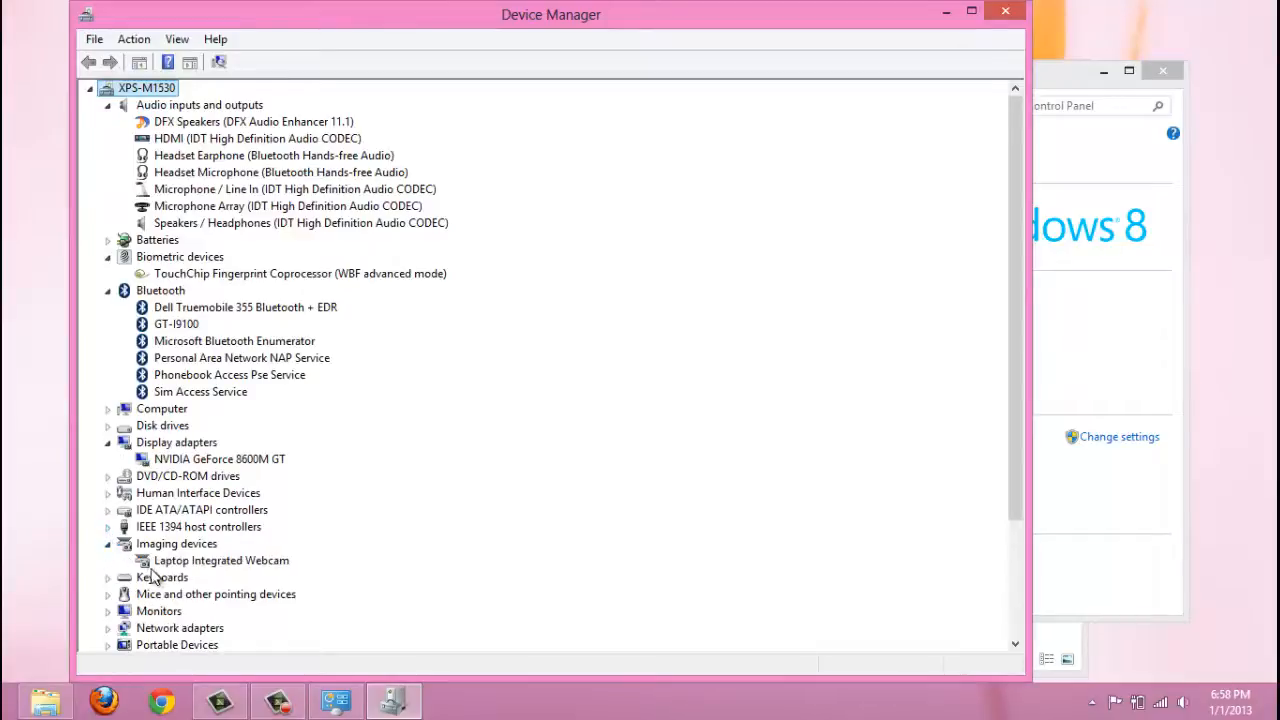
left_click(108, 577)
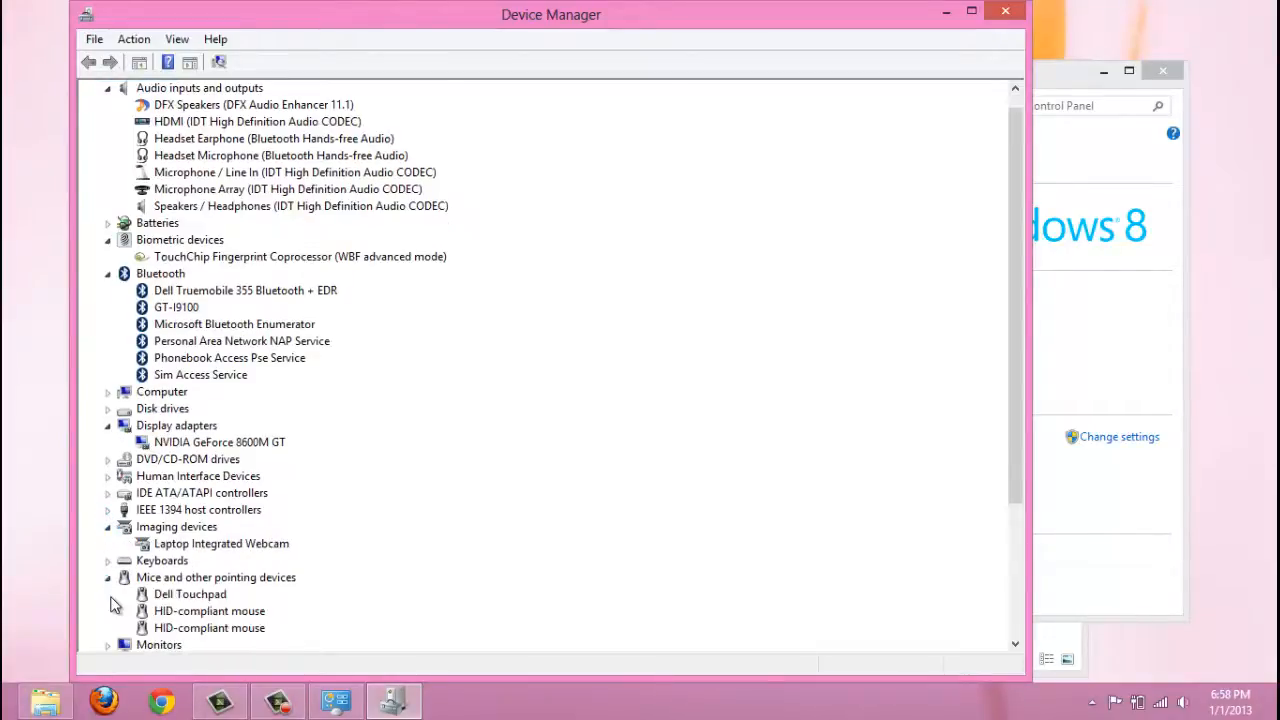
double_click(190, 594)
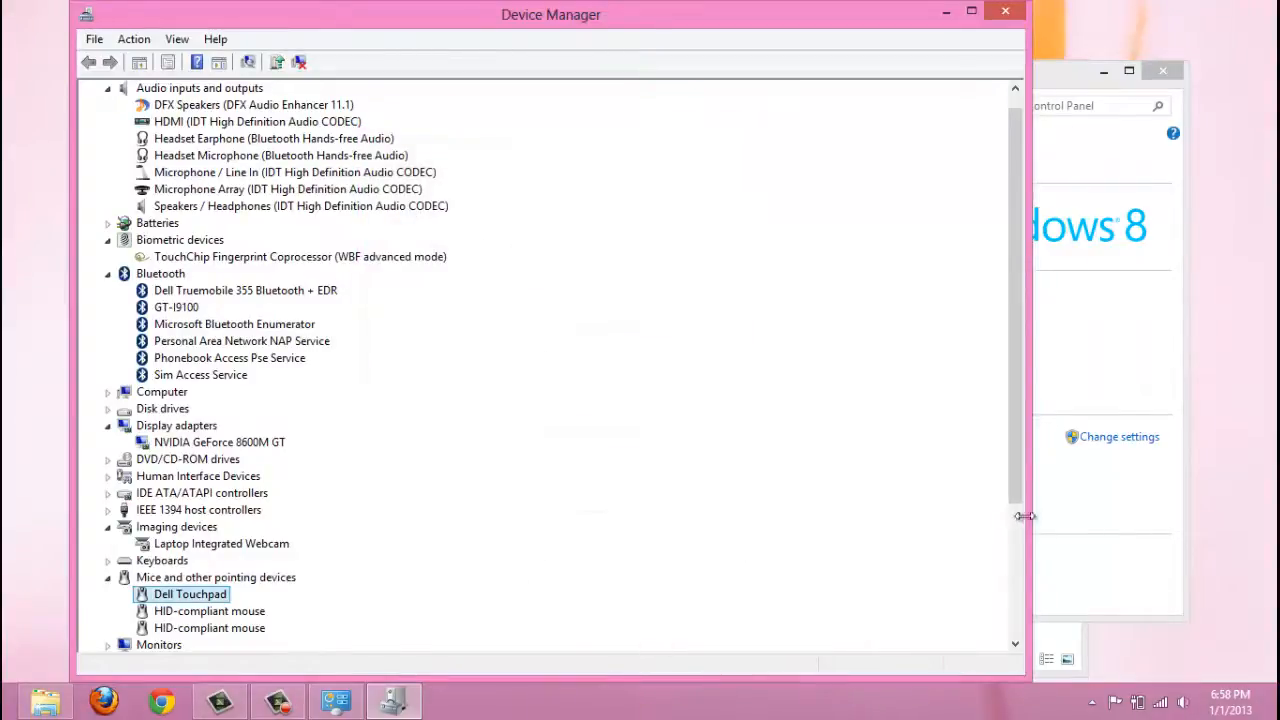
scroll("down", 3)
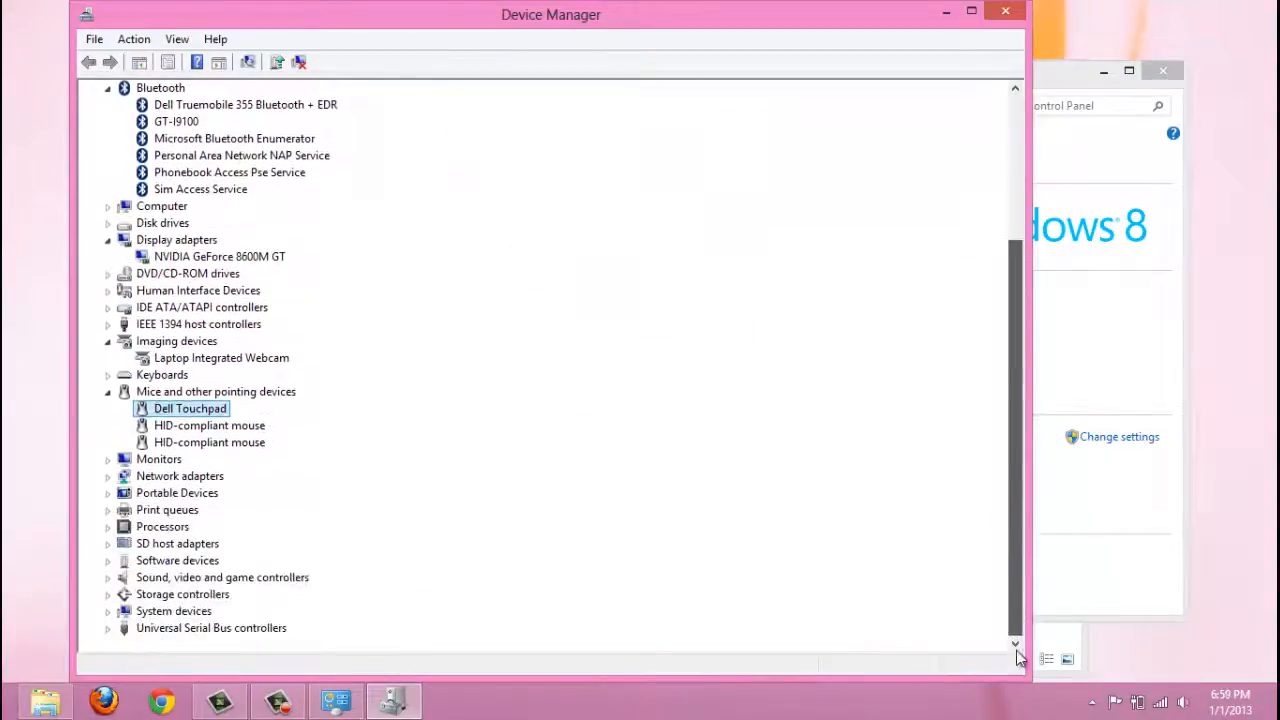
left_click(107, 543)
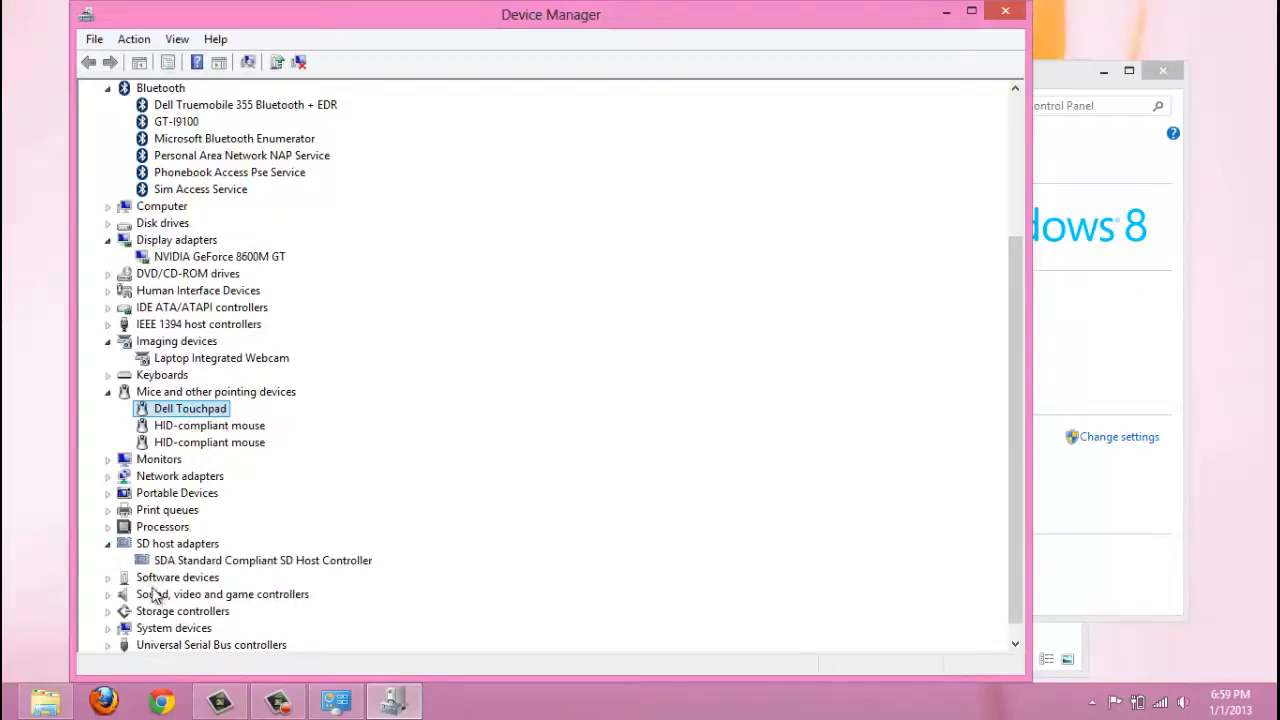
left_click(108, 594)
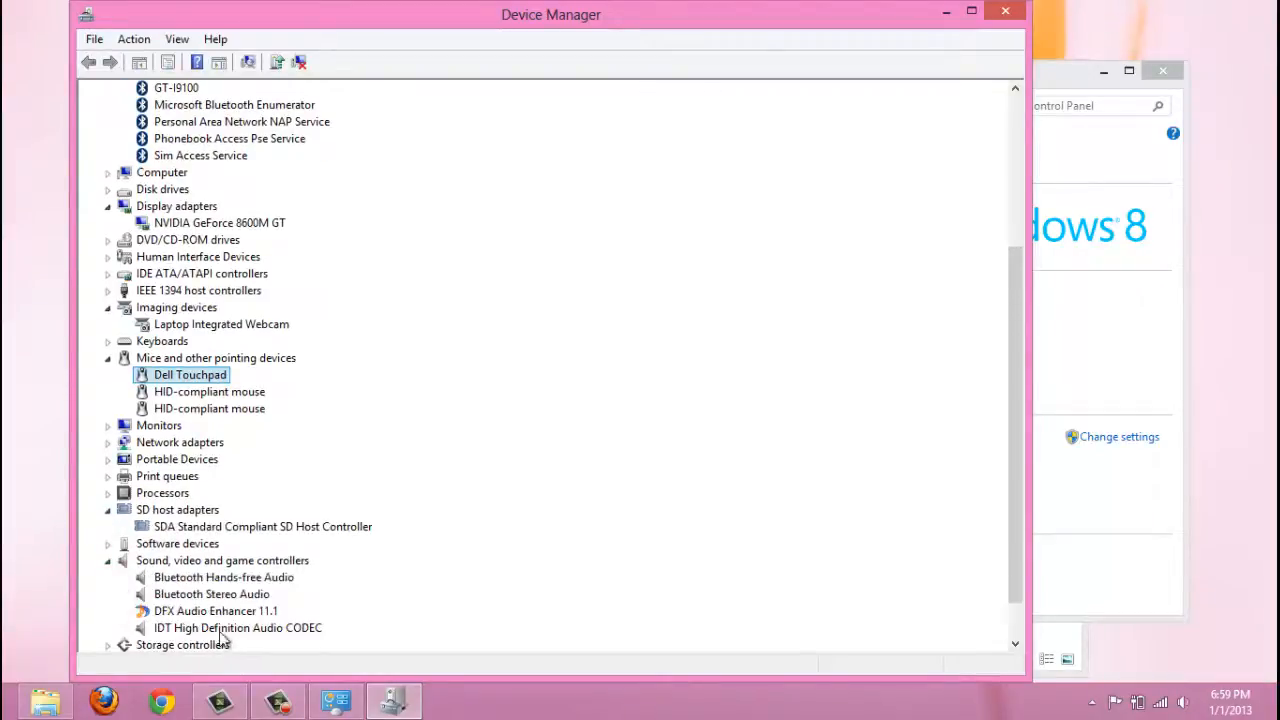